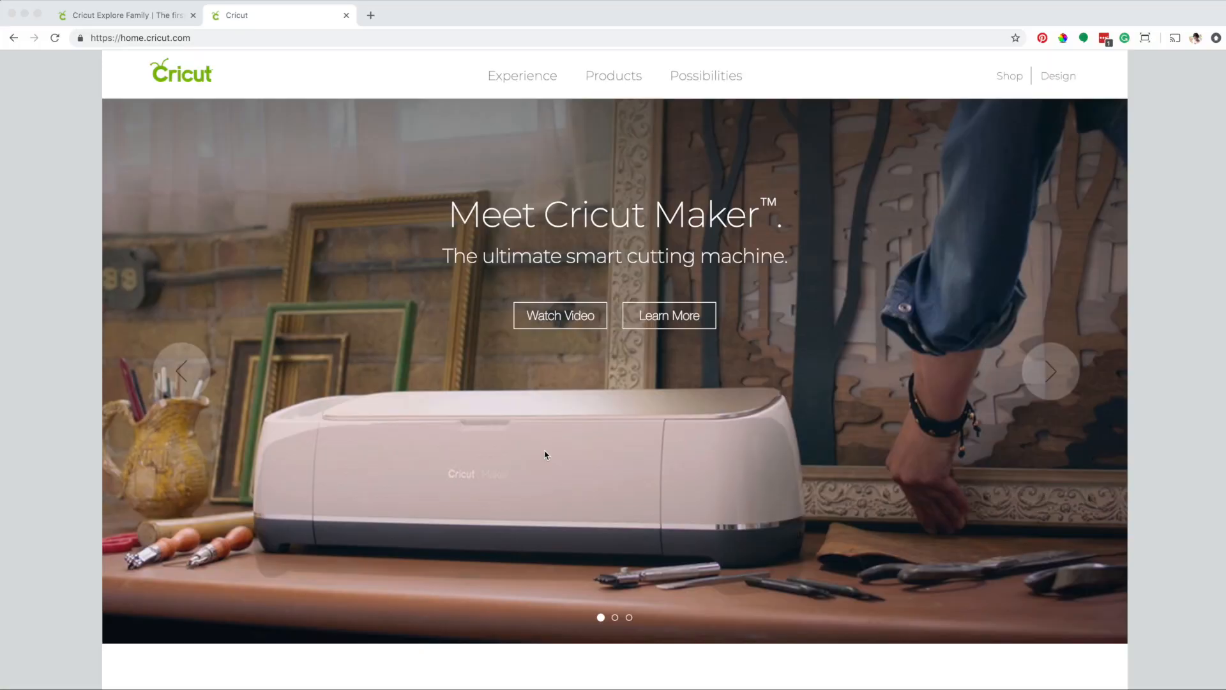
mouse_move(571, 458)
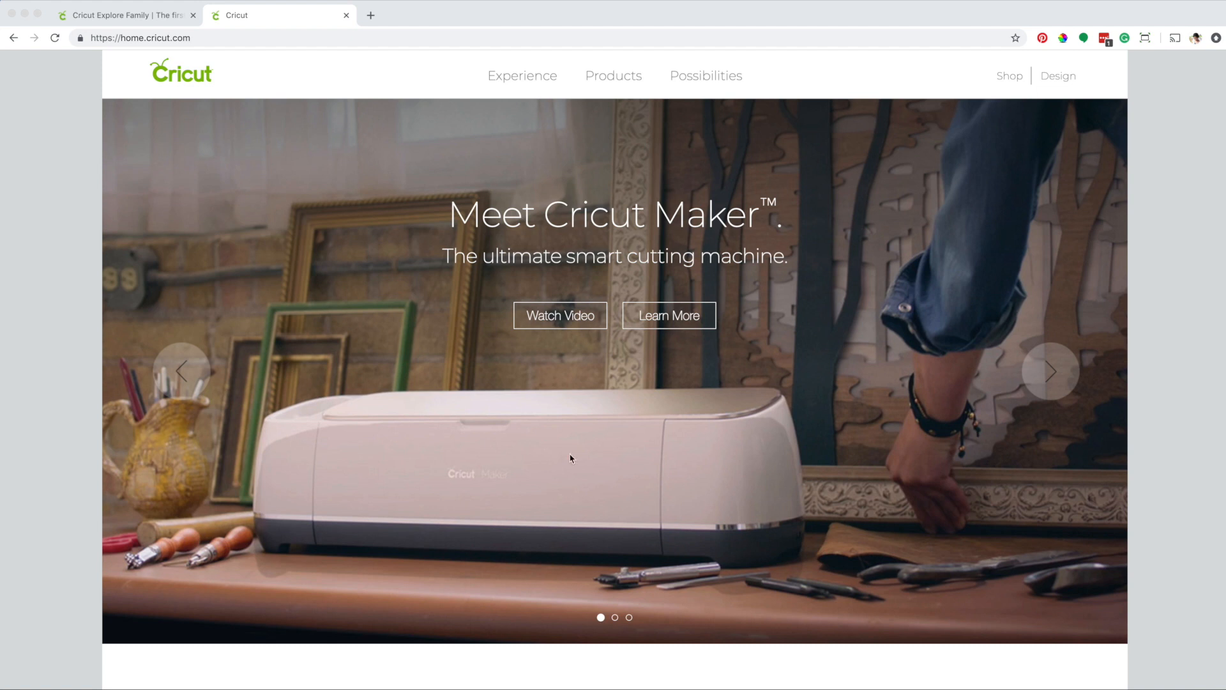
mouse_move(525, 481)
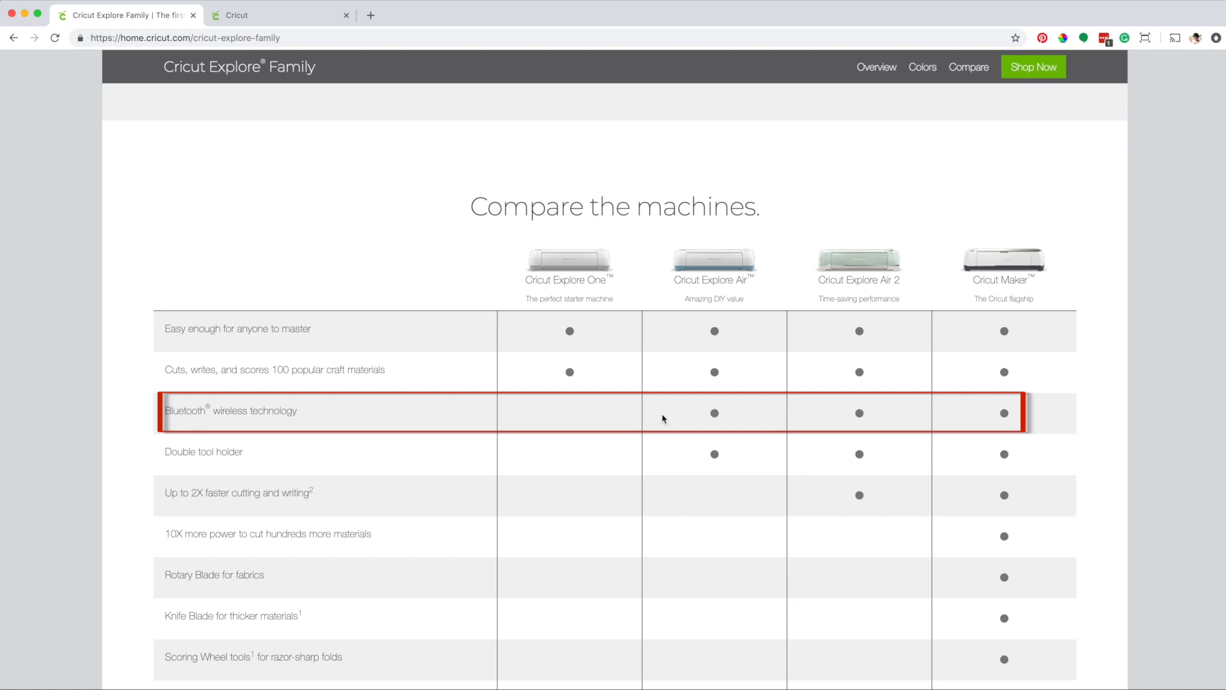
mouse_move(904, 283)
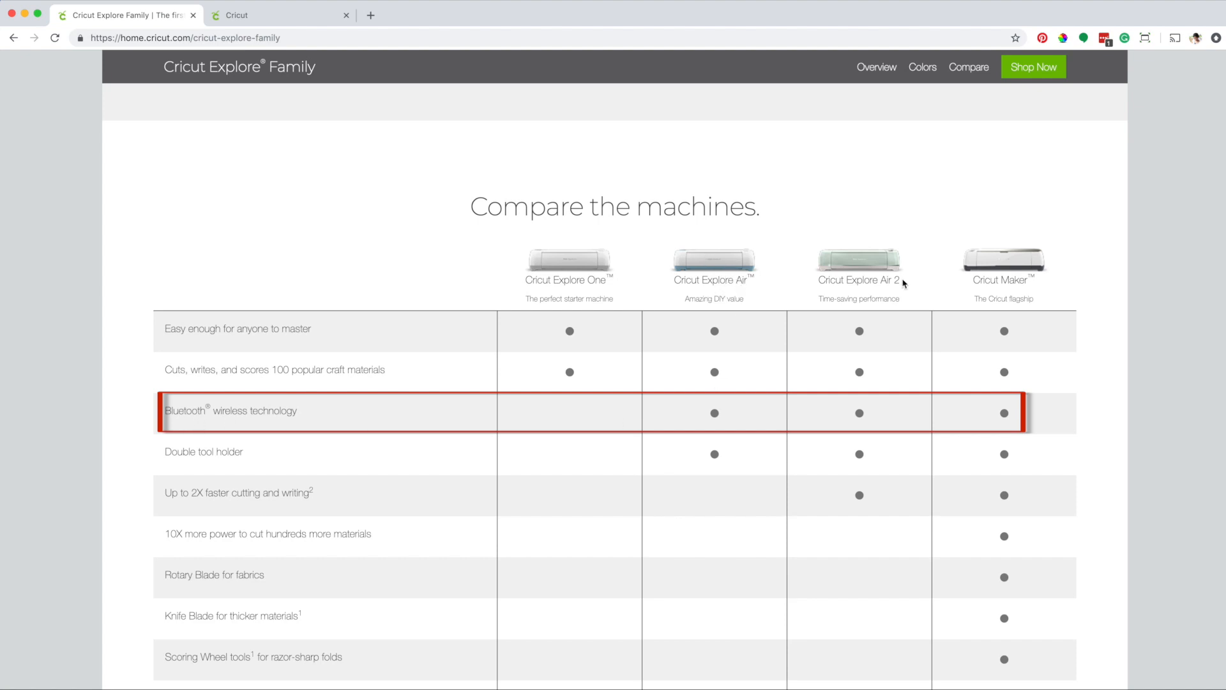
mouse_move(1001, 298)
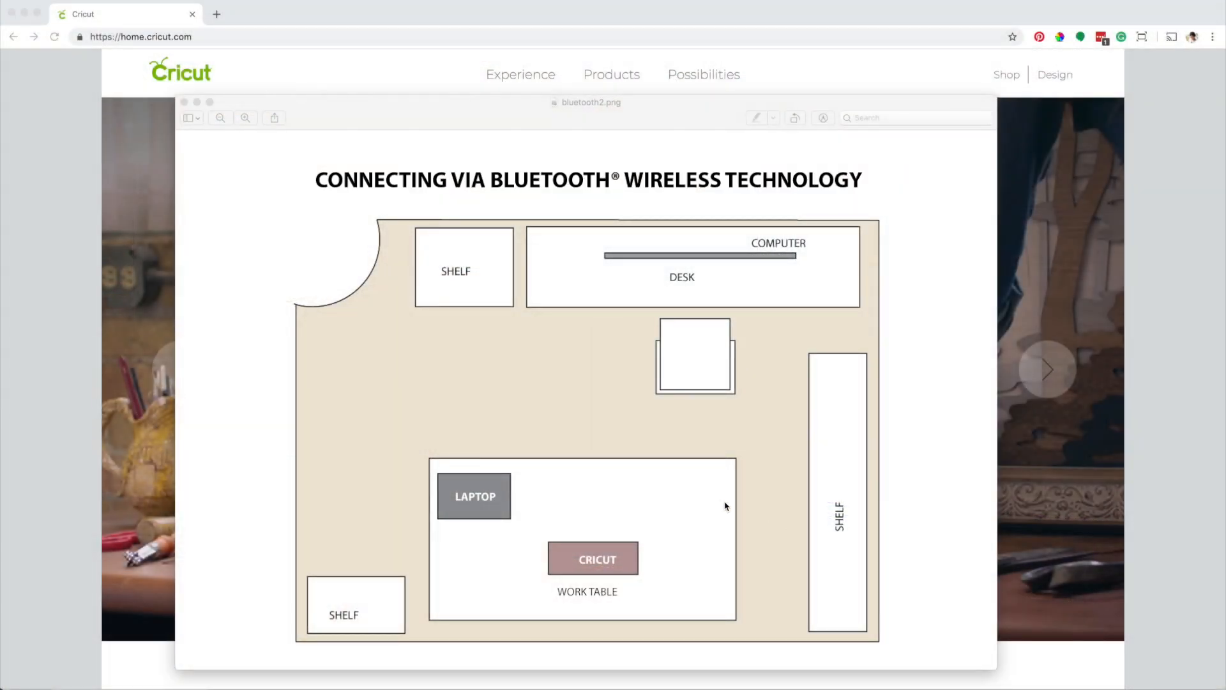
mouse_move(774, 313)
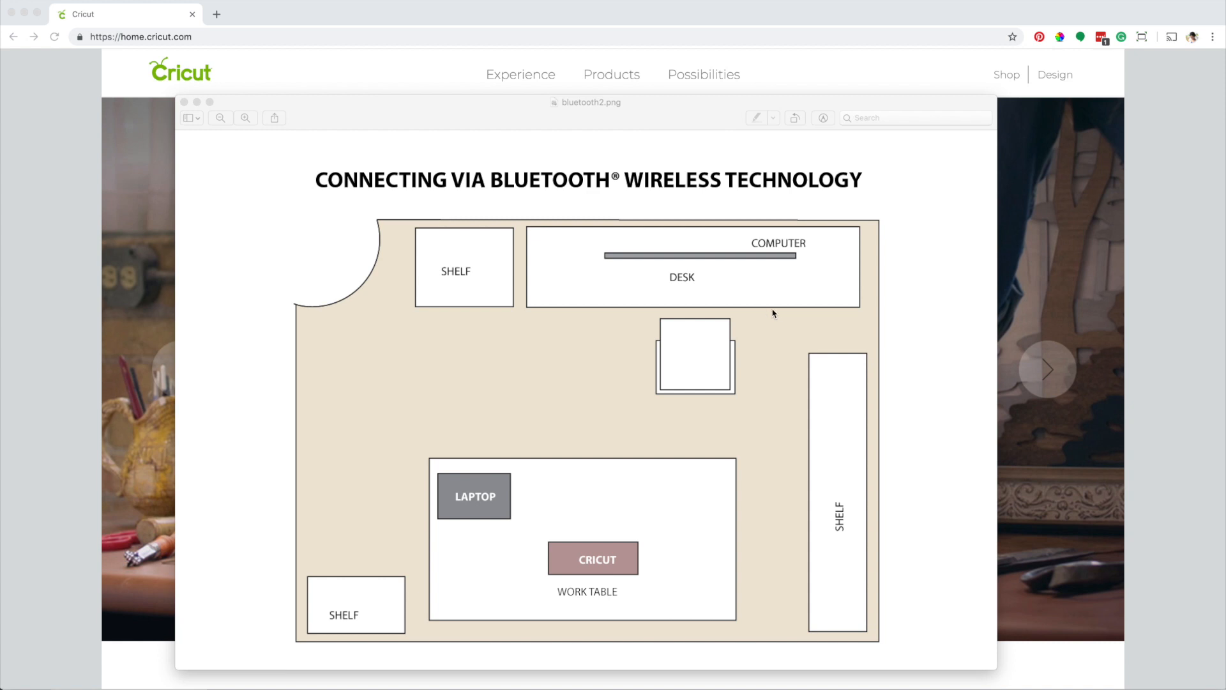
mouse_move(665, 537)
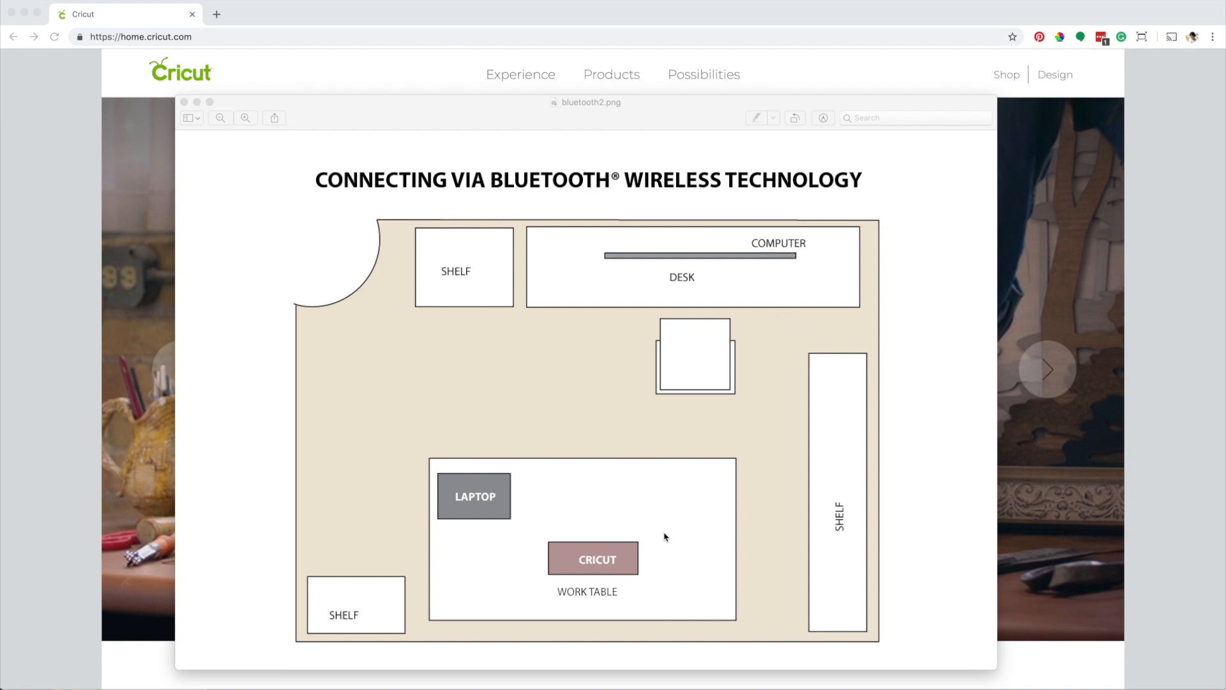
mouse_move(611, 554)
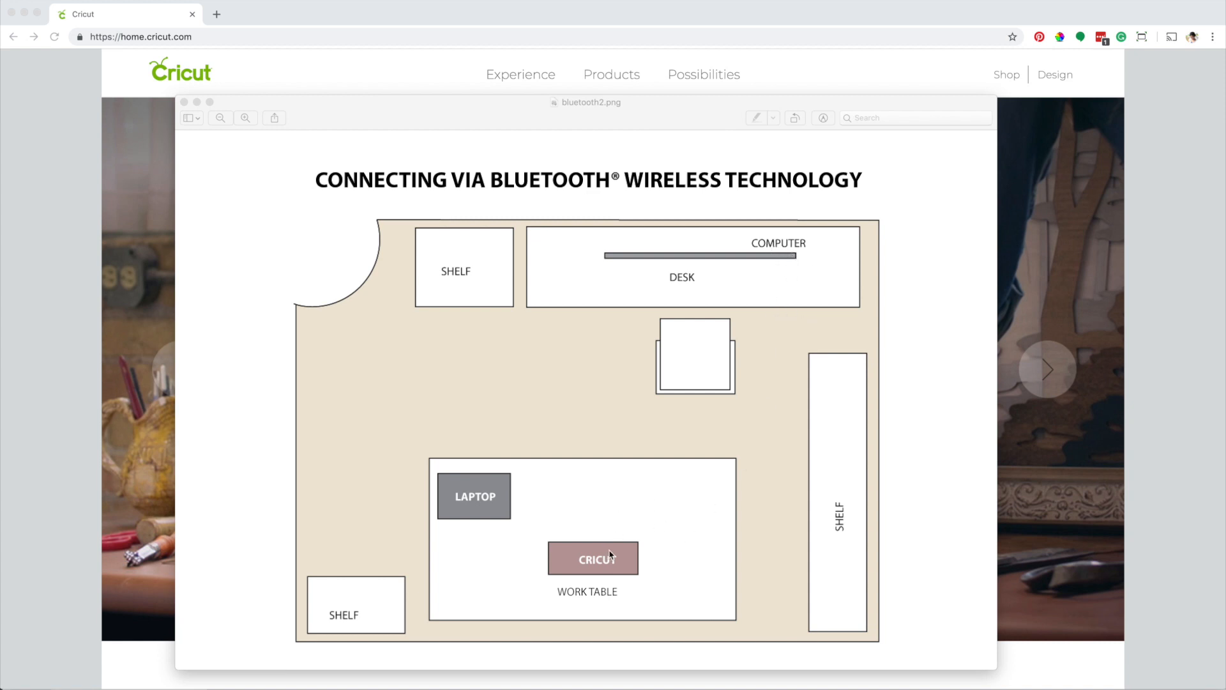
mouse_move(771, 464)
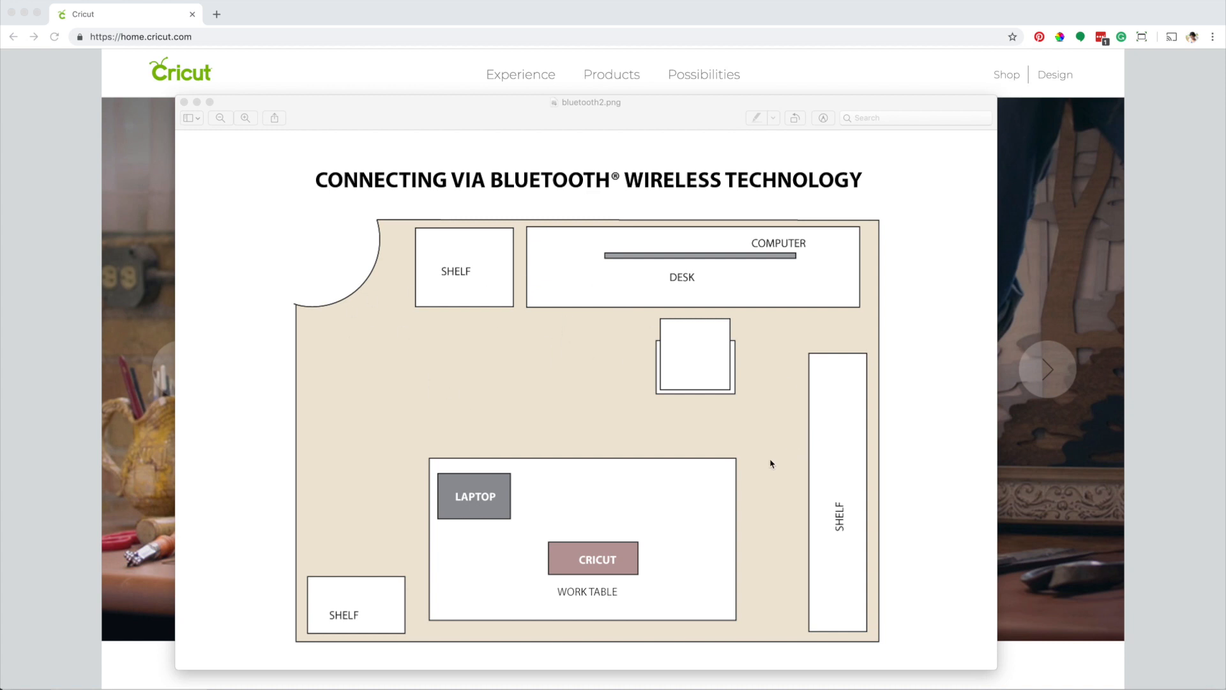
mouse_move(767, 487)
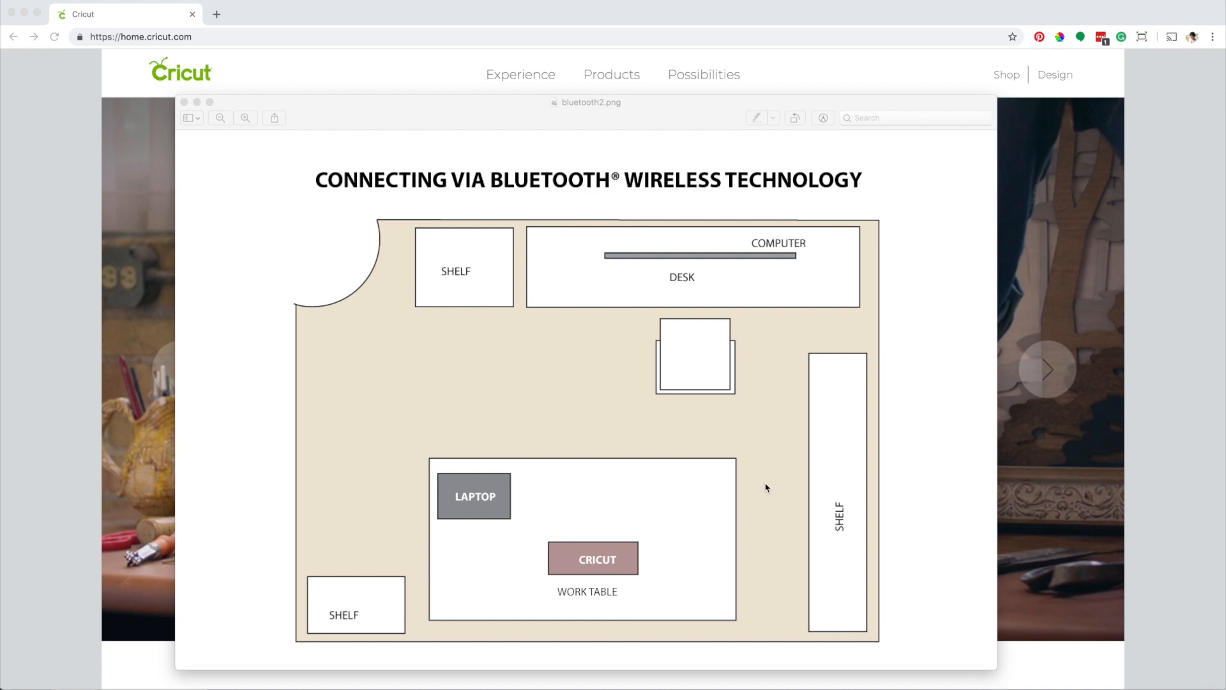
mouse_move(743, 501)
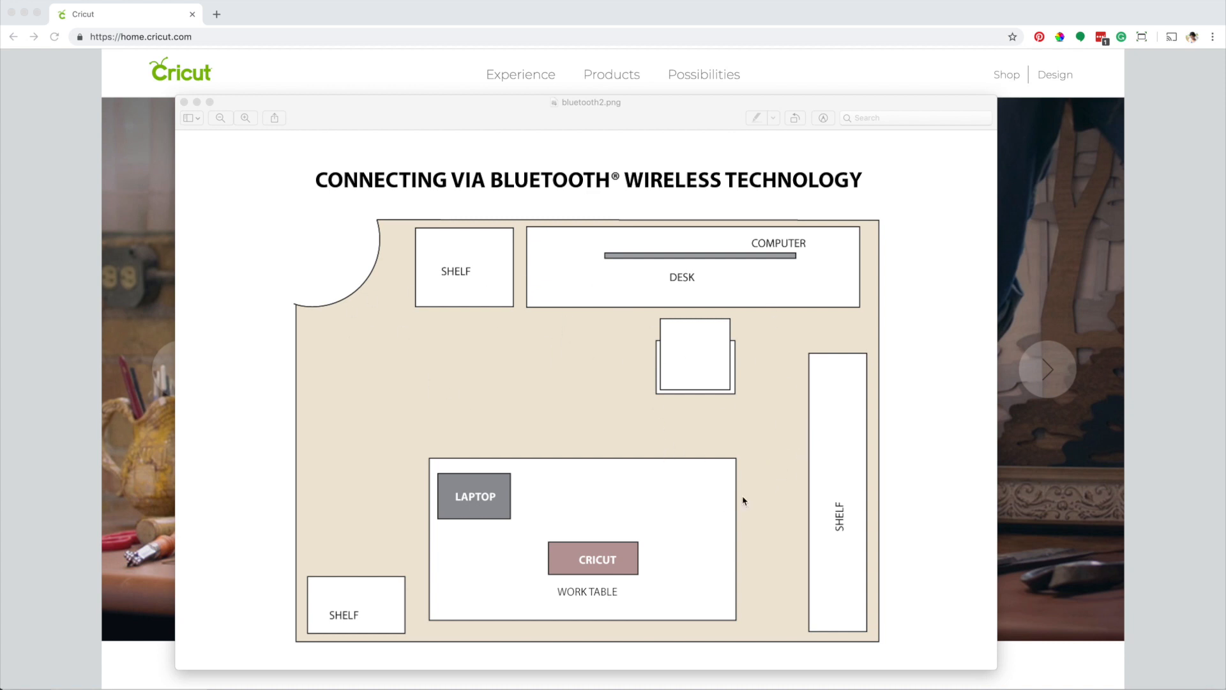
mouse_move(669, 449)
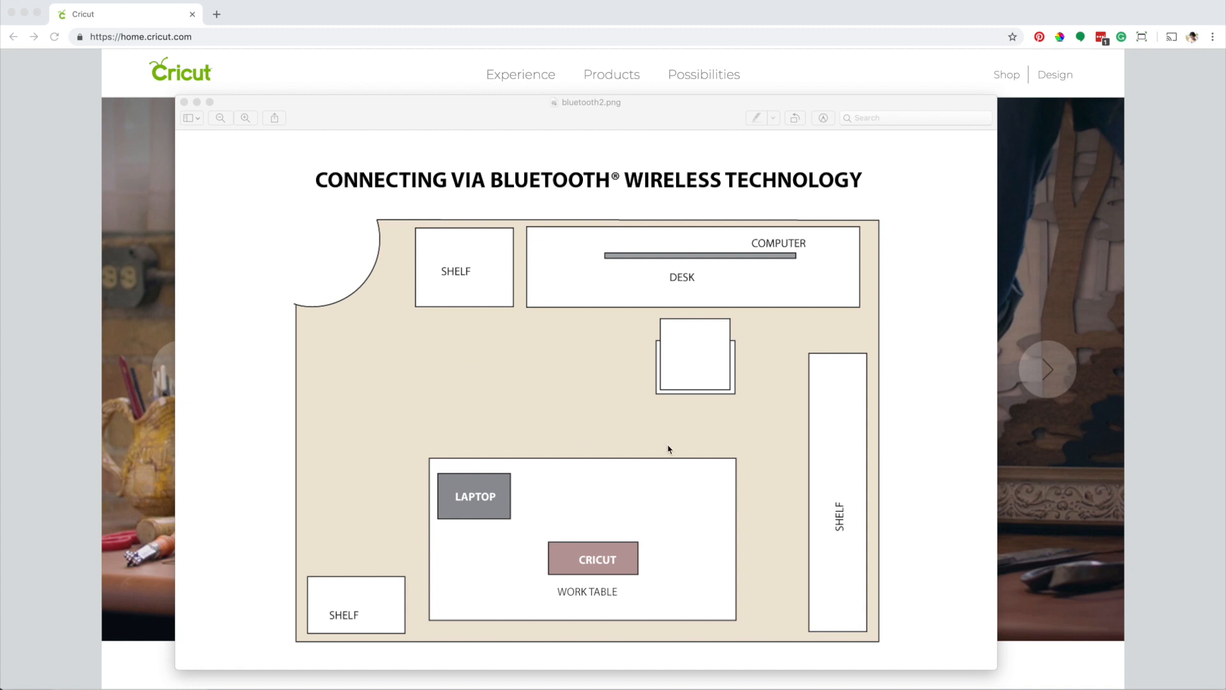
mouse_move(785, 529)
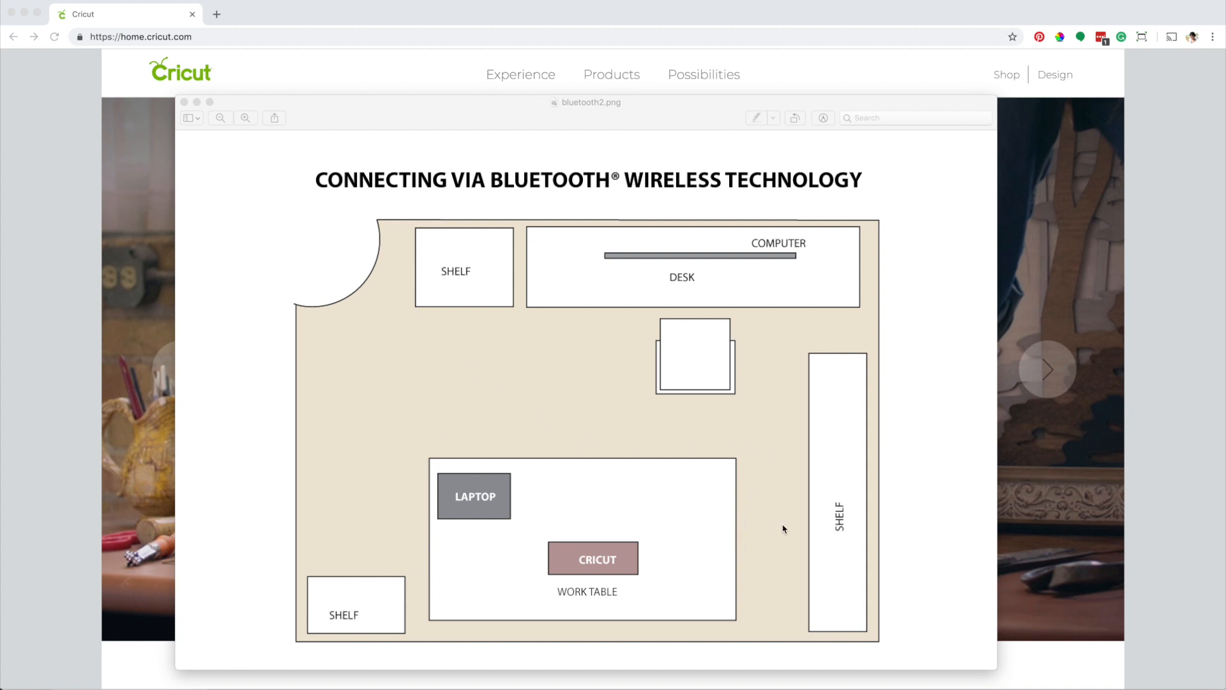
mouse_move(809, 278)
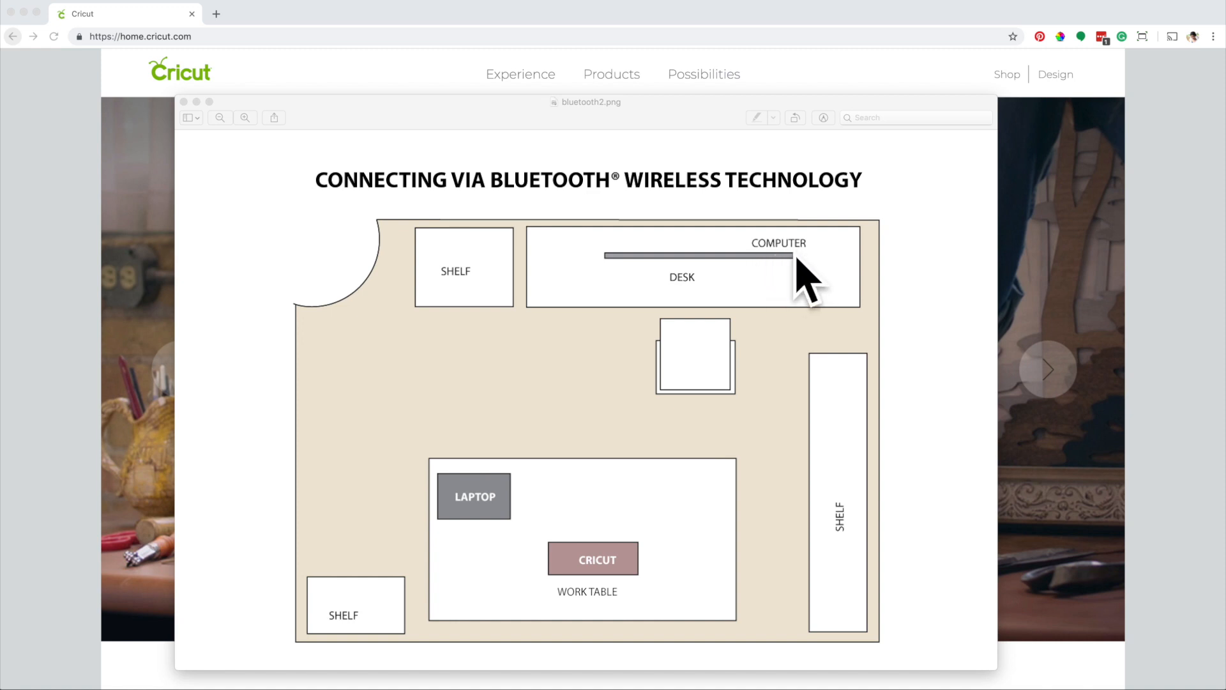
mouse_move(630, 537)
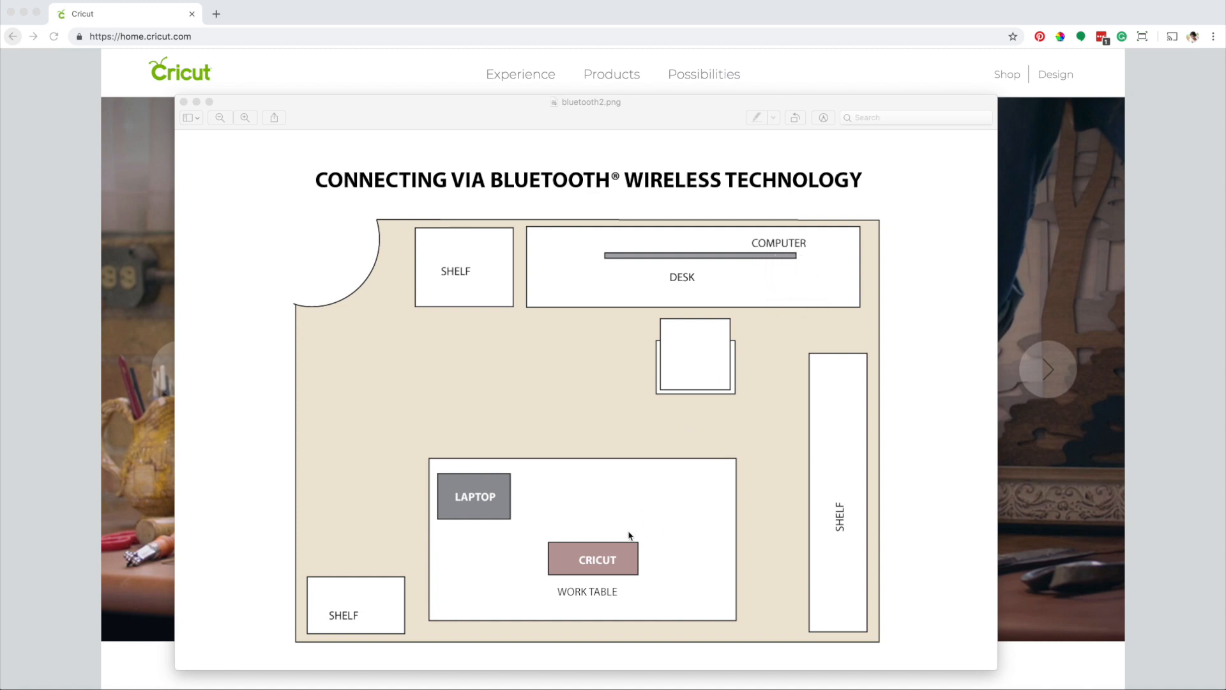
mouse_move(644, 551)
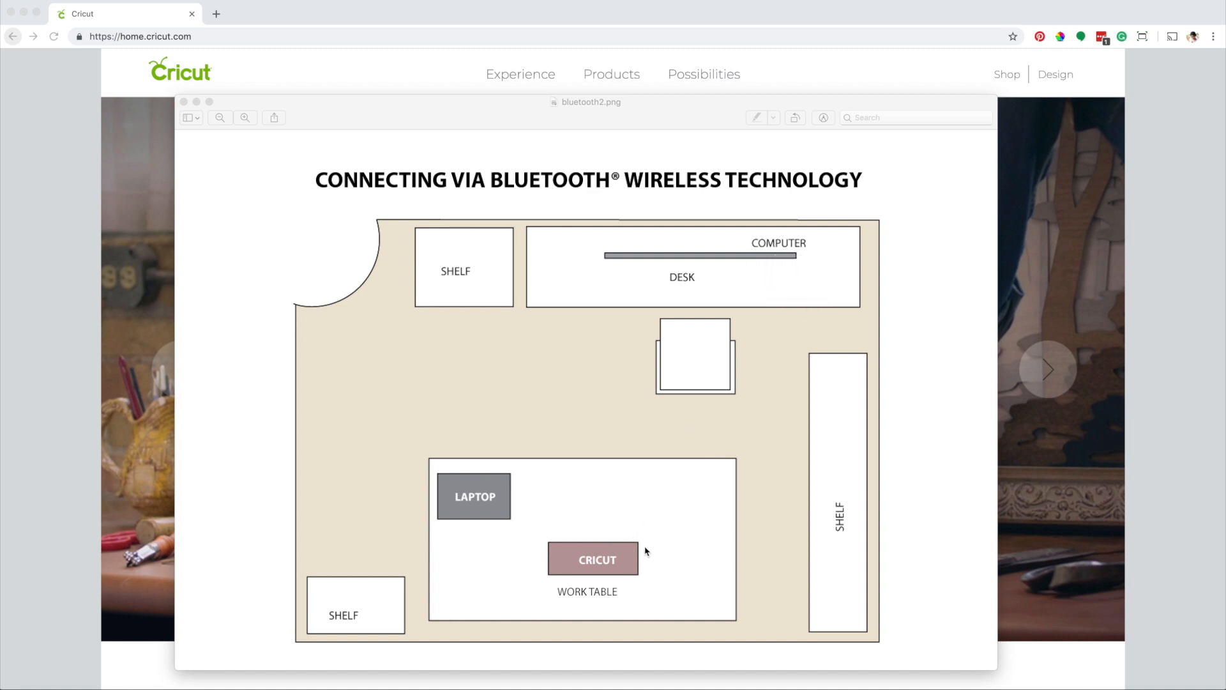
mouse_move(460, 503)
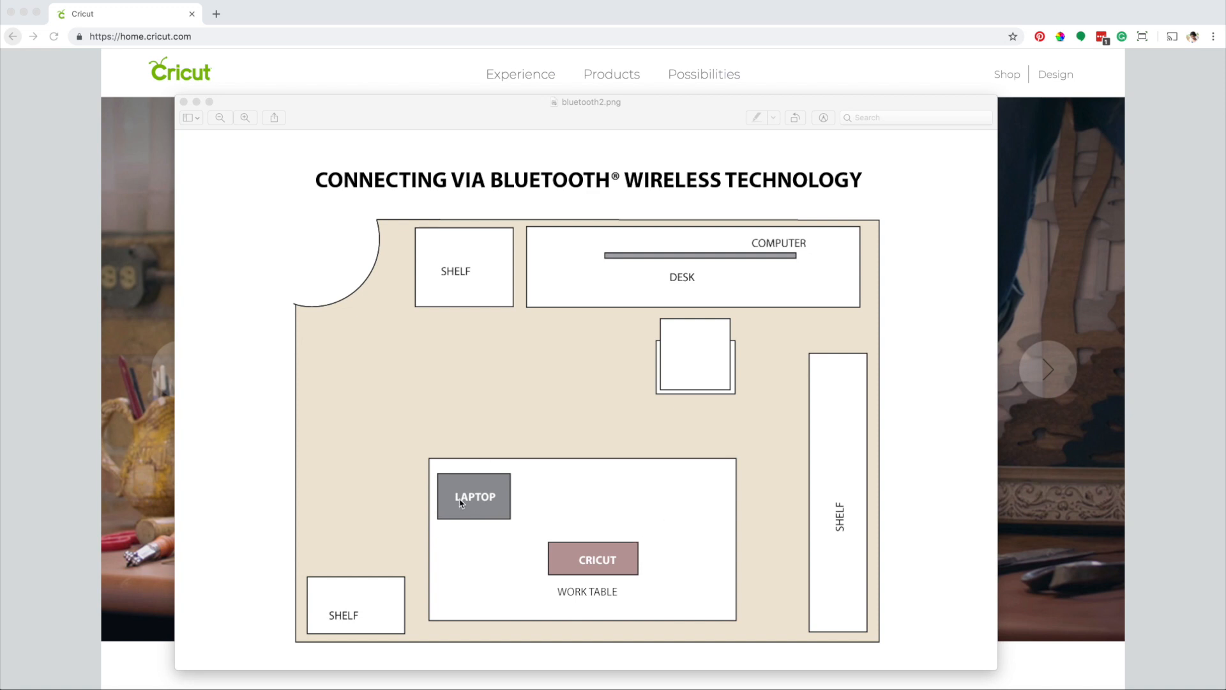
mouse_move(459, 512)
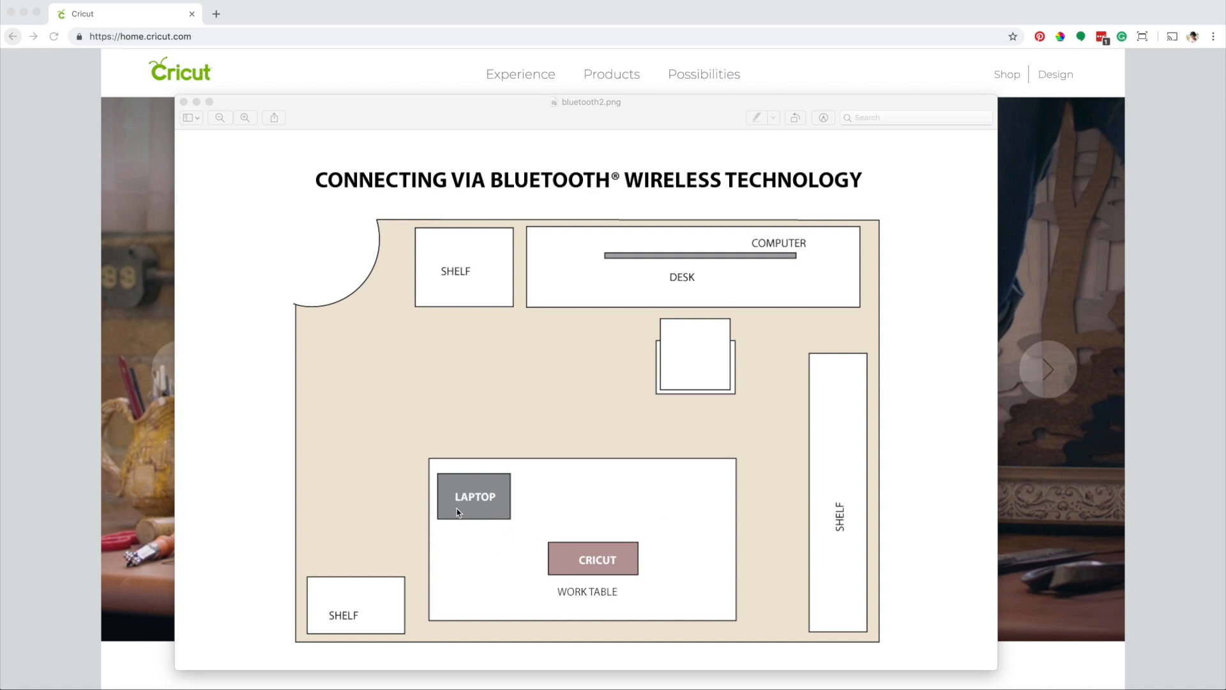
mouse_move(642, 553)
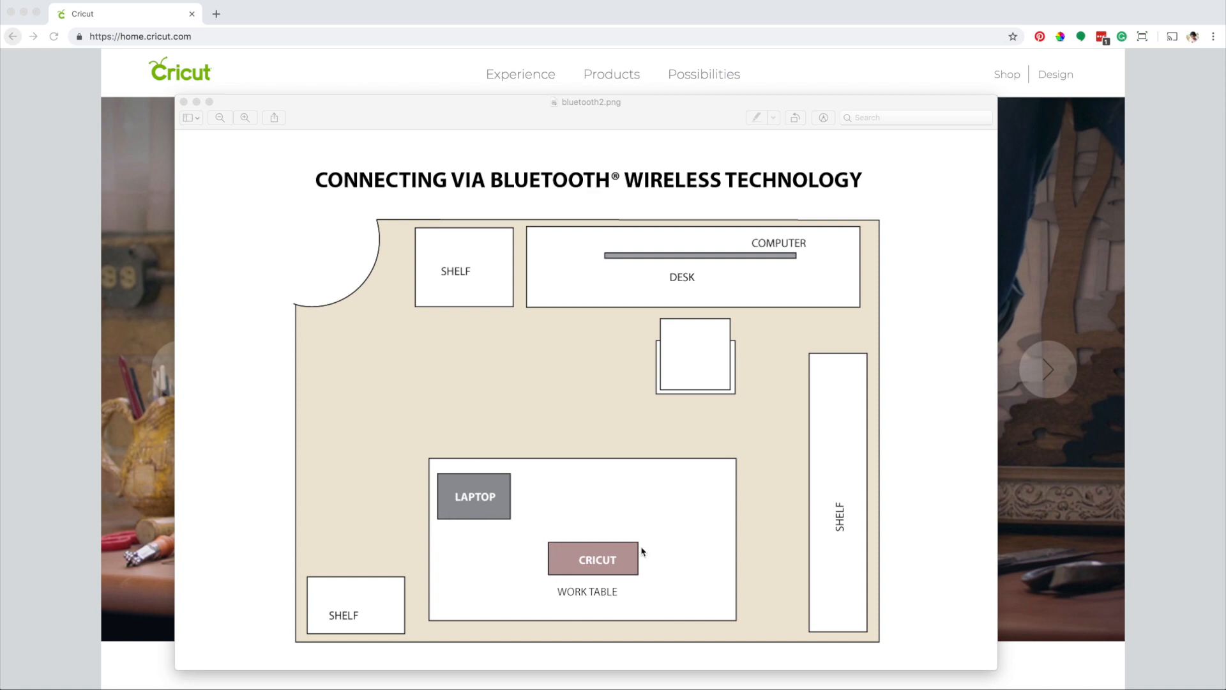
mouse_move(572, 514)
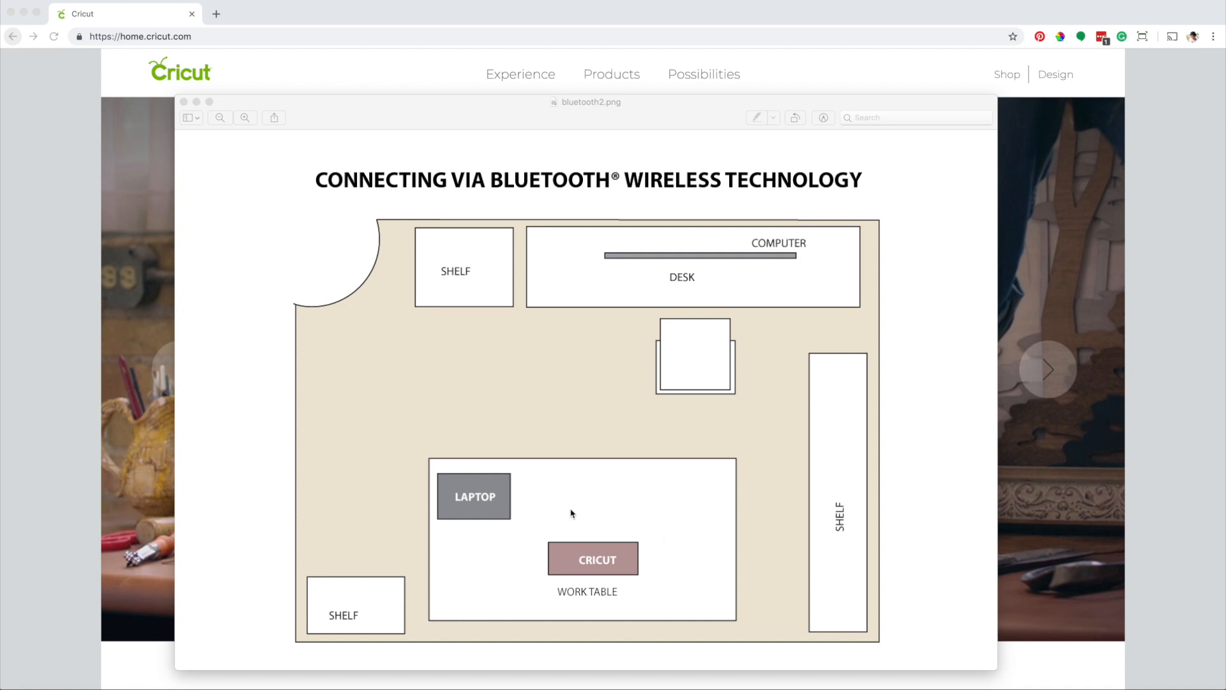
mouse_move(463, 492)
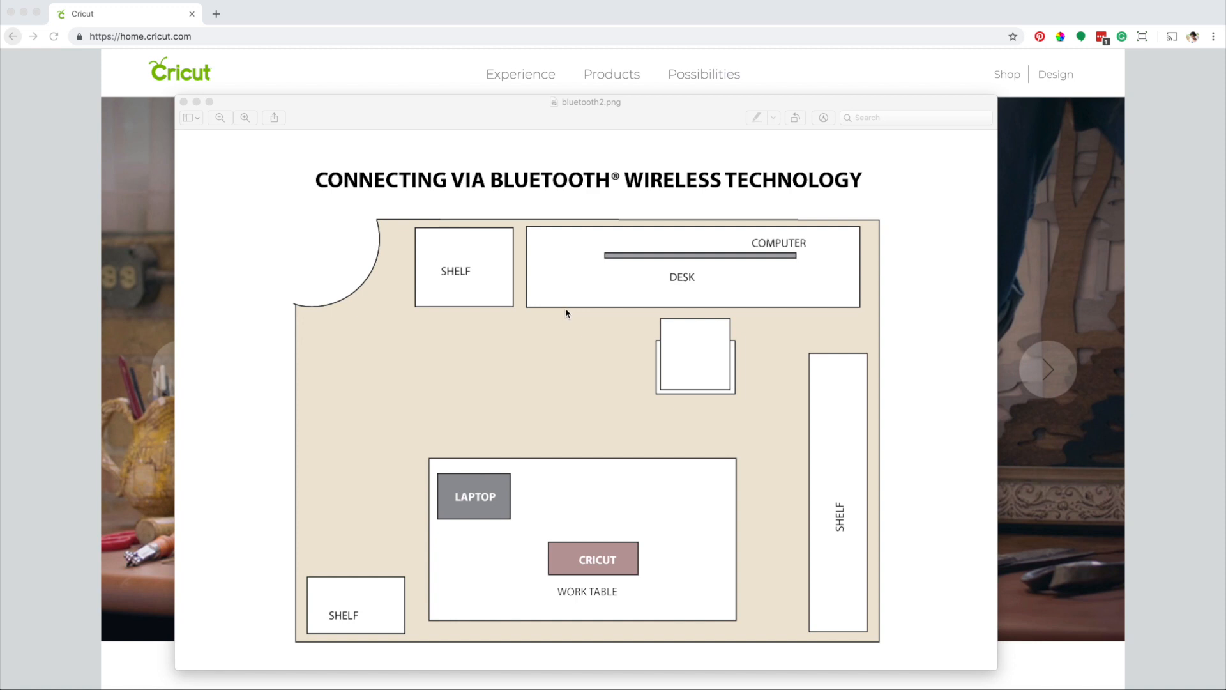
mouse_move(473, 466)
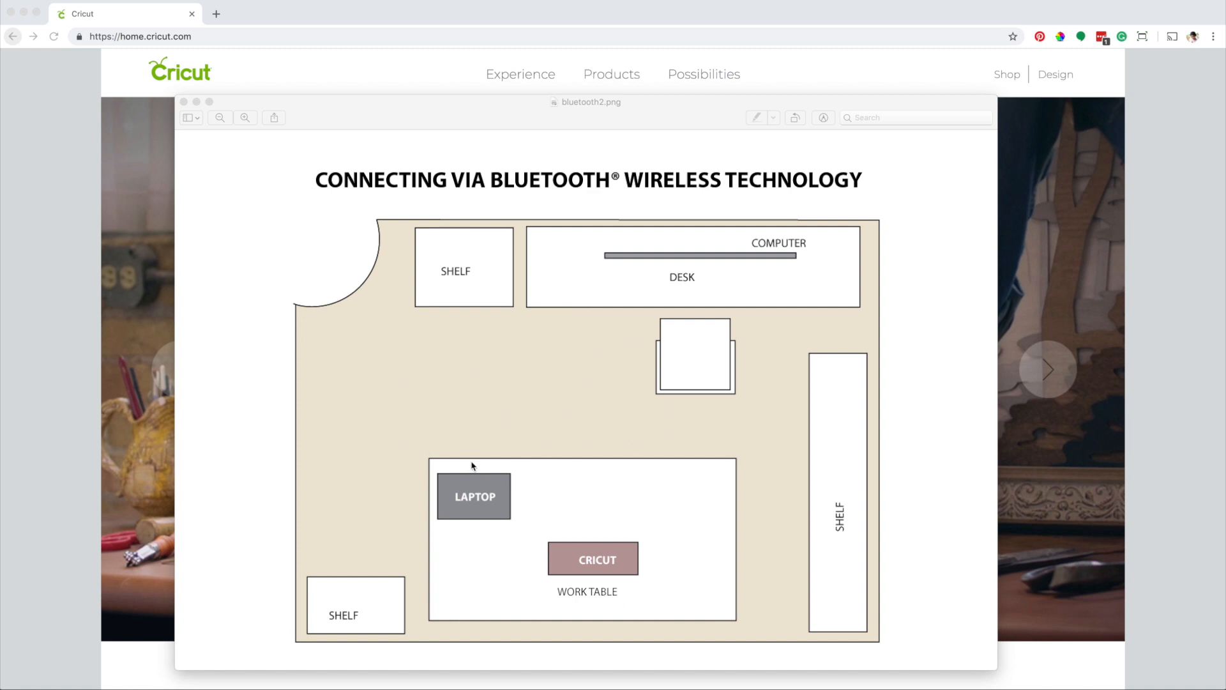
mouse_move(624, 479)
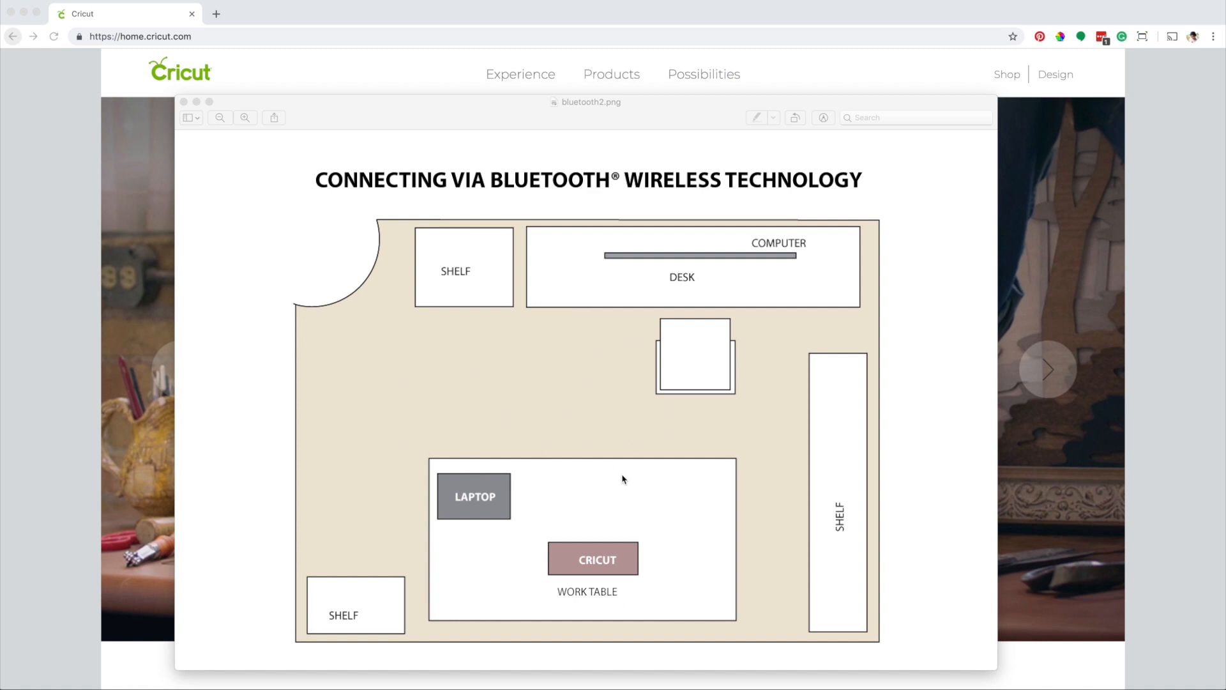
mouse_move(660, 497)
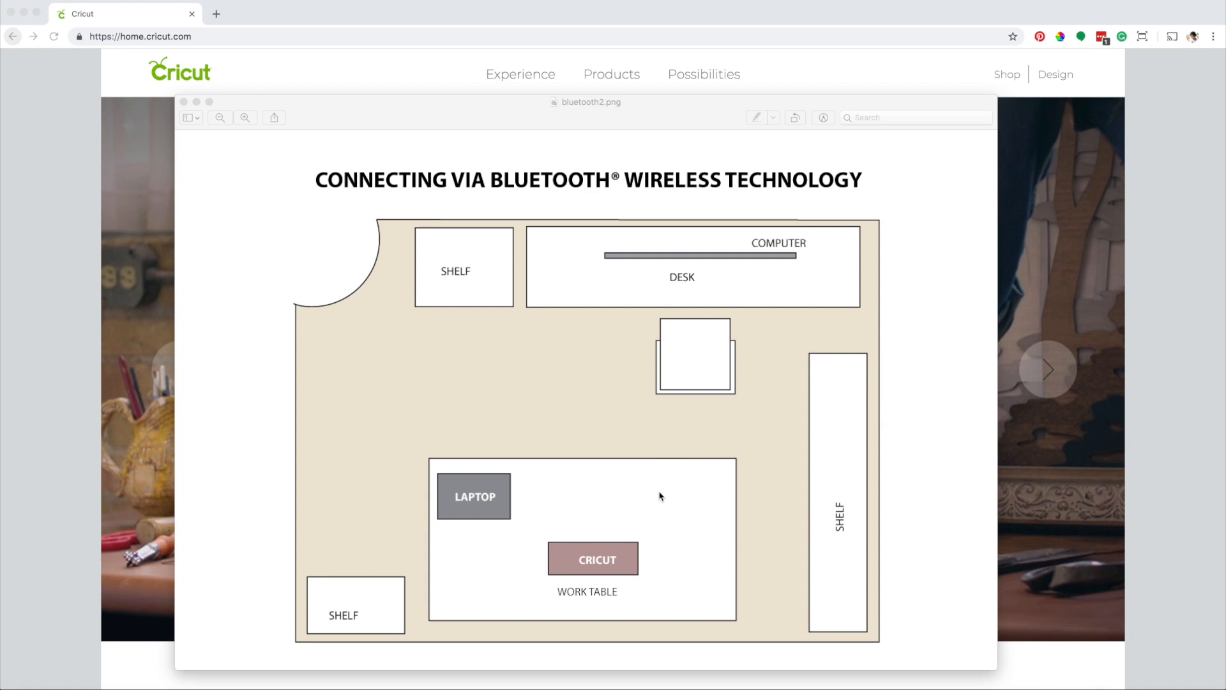
mouse_move(610, 562)
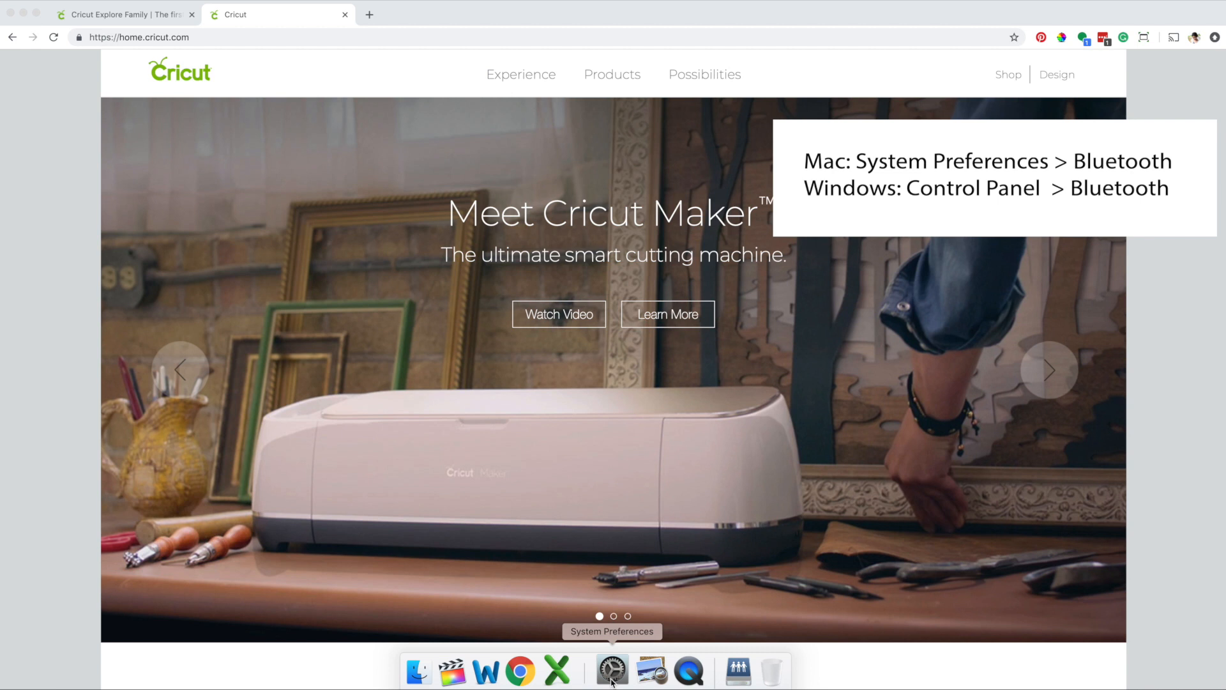
Step: Bring up System Preferences from the Dock over the Cricut homepage
left_click(613, 671)
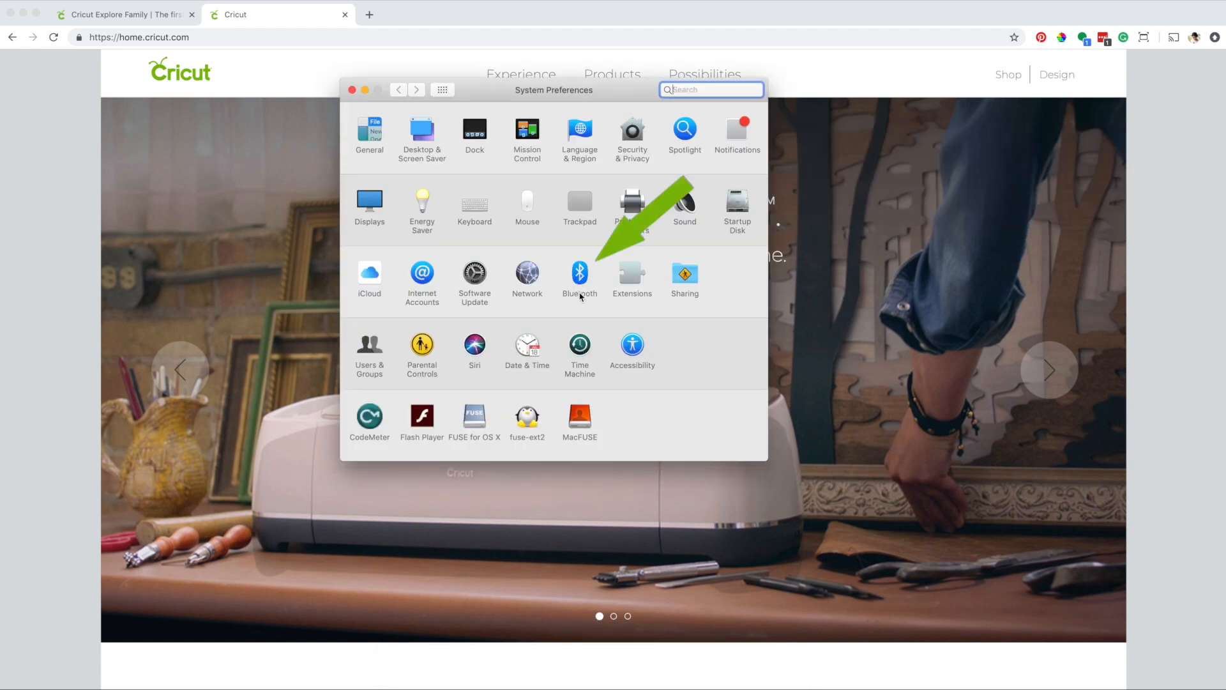
Step: Connect the Maker-294B machine in the Bluetooth pane so it shows as connected
left_click(579, 274)
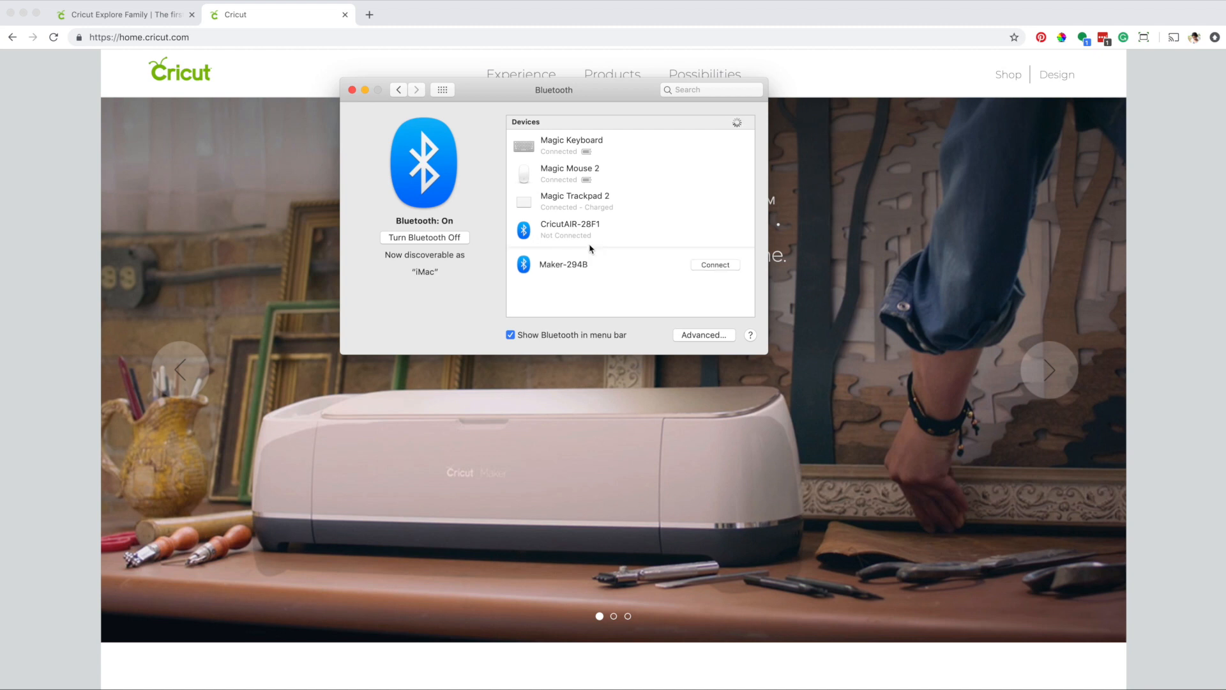
mouse_move(611, 212)
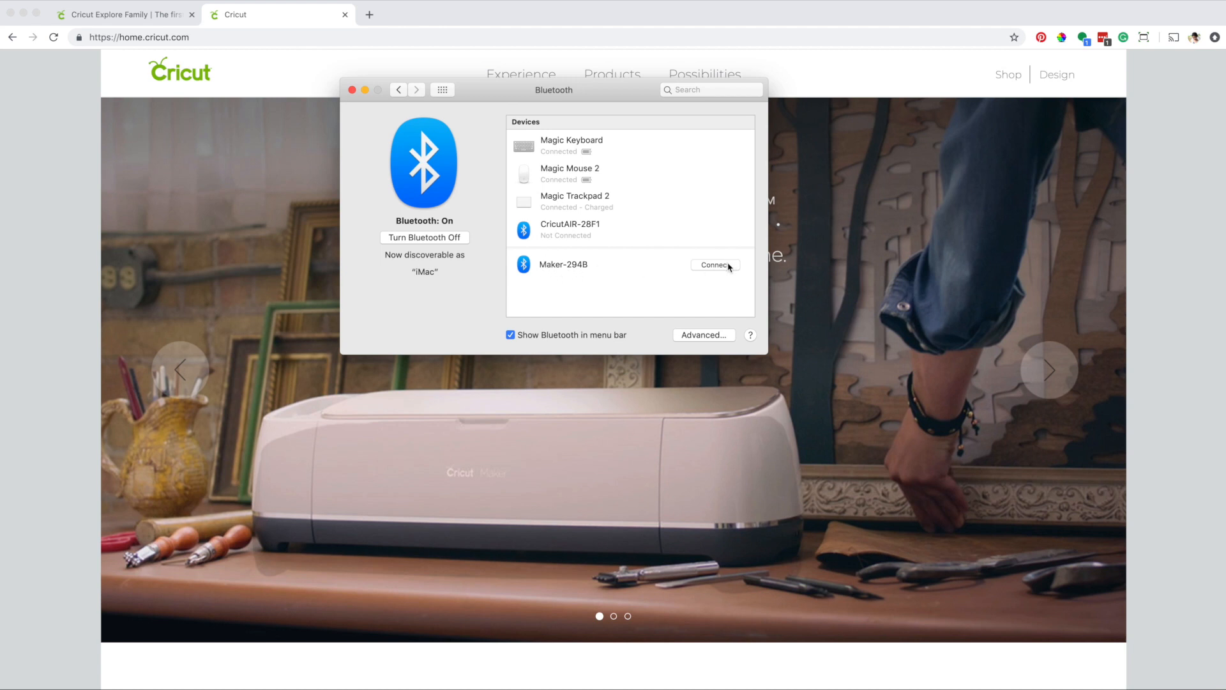
left_click(714, 264)
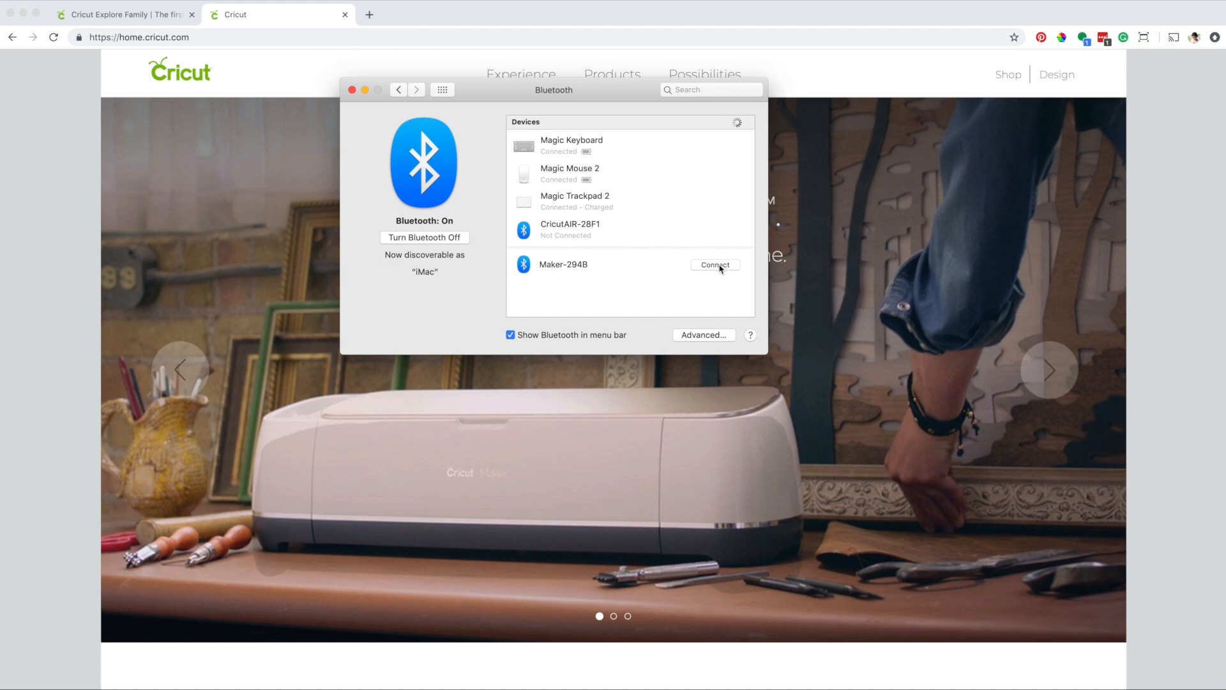
left_click(714, 264)
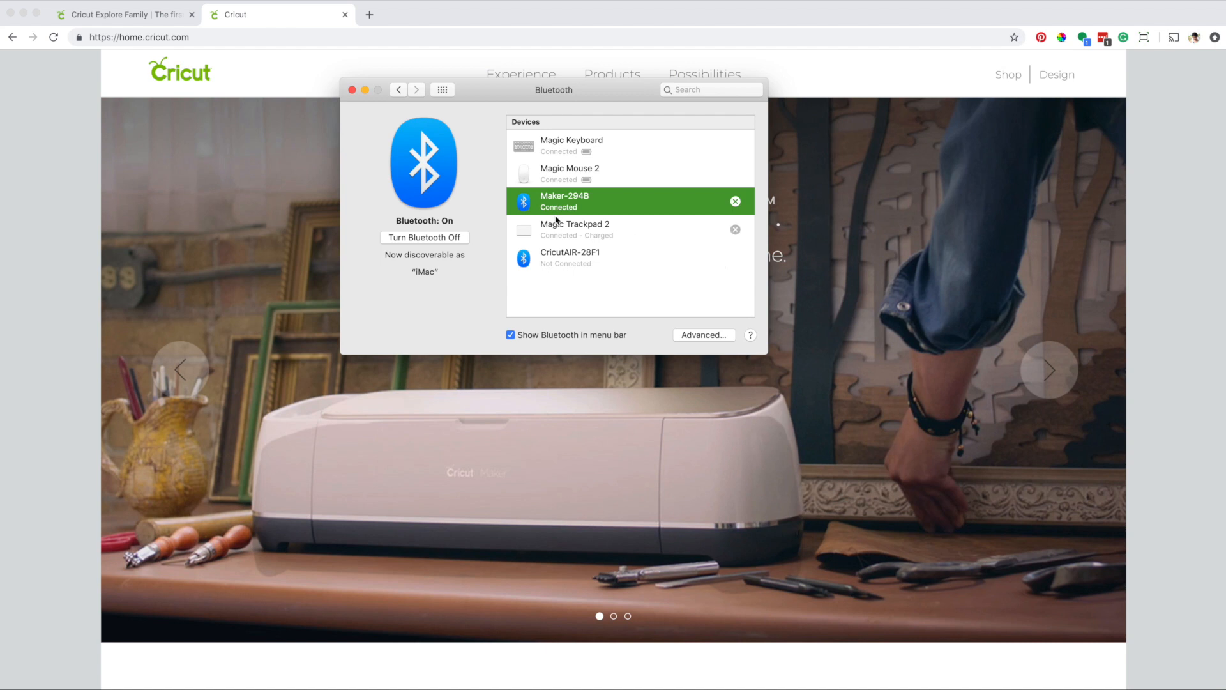
mouse_move(587, 213)
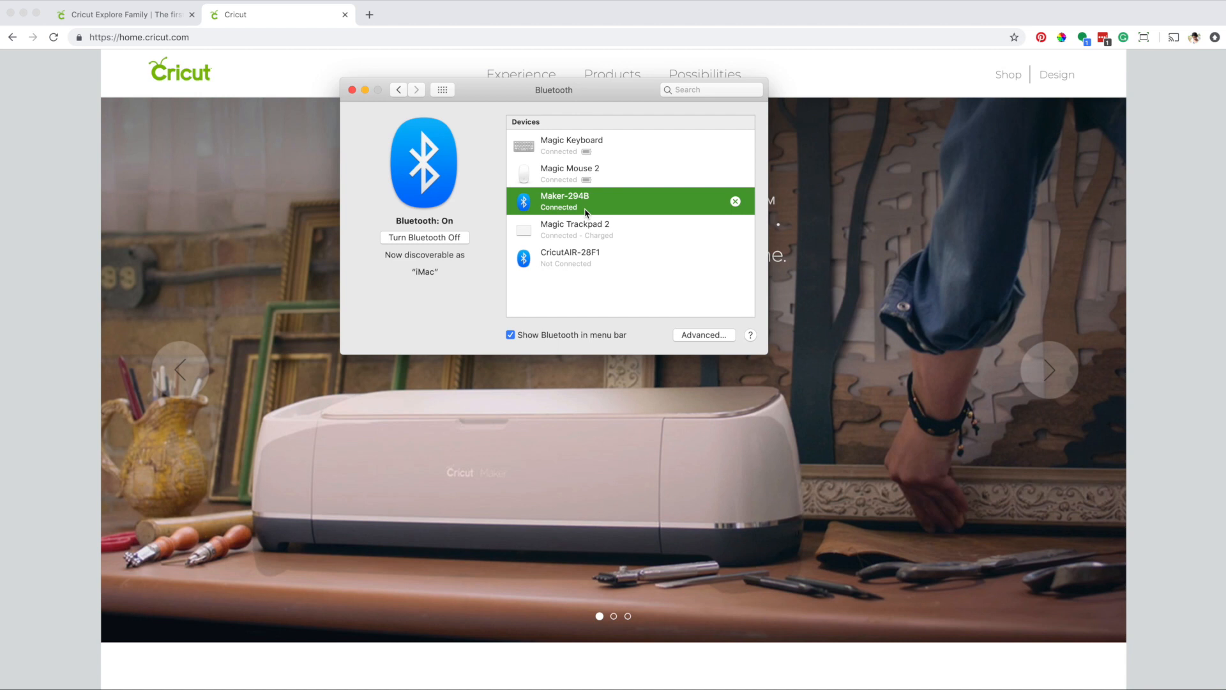
mouse_move(706, 358)
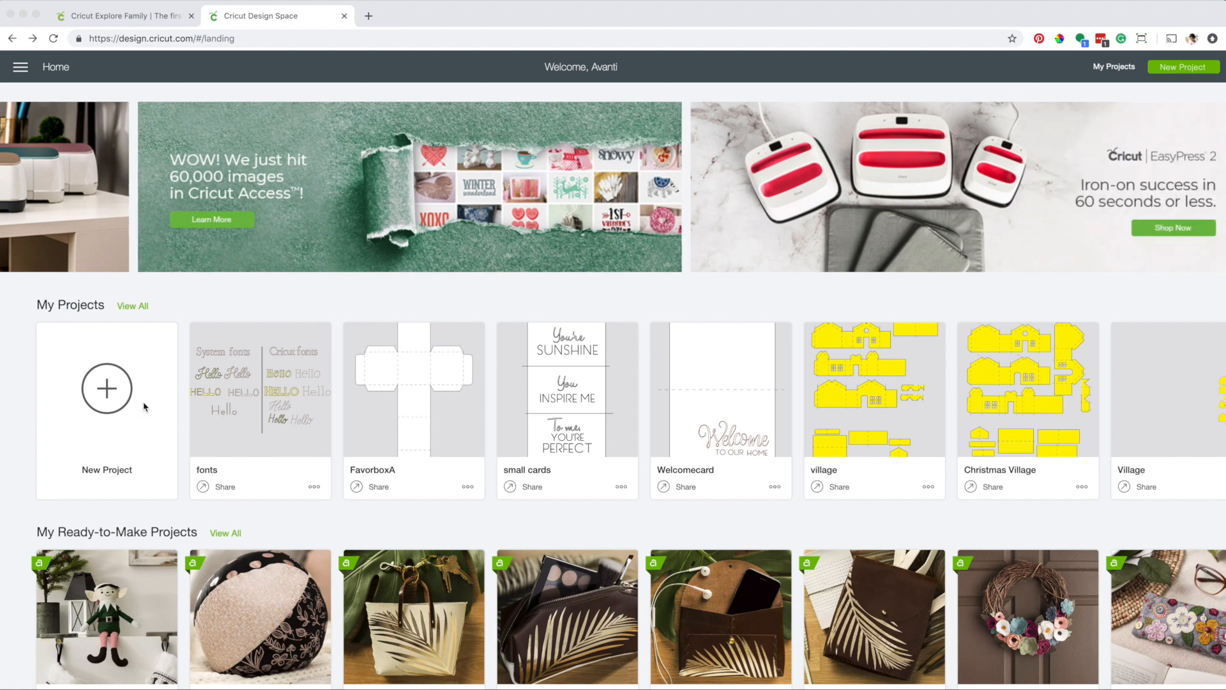
Step: Create a new project with the Dog Print paw image and send it to Make It
left_click(106, 389)
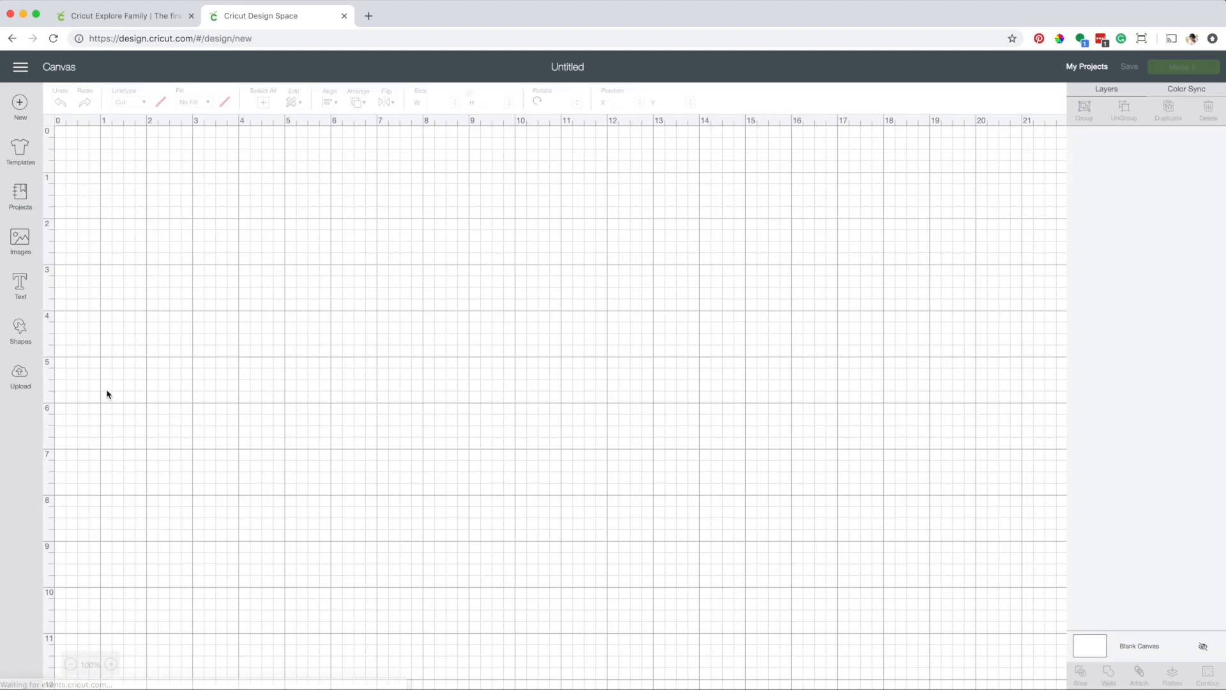
left_click(20, 238)
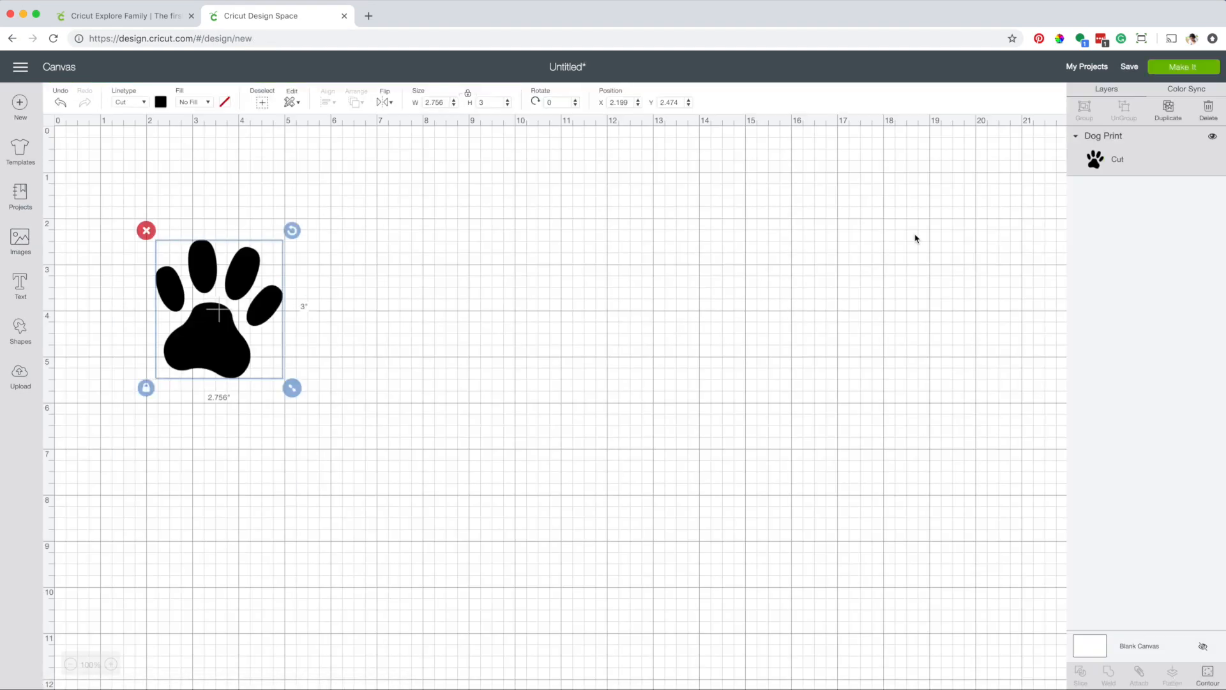
left_click(1183, 67)
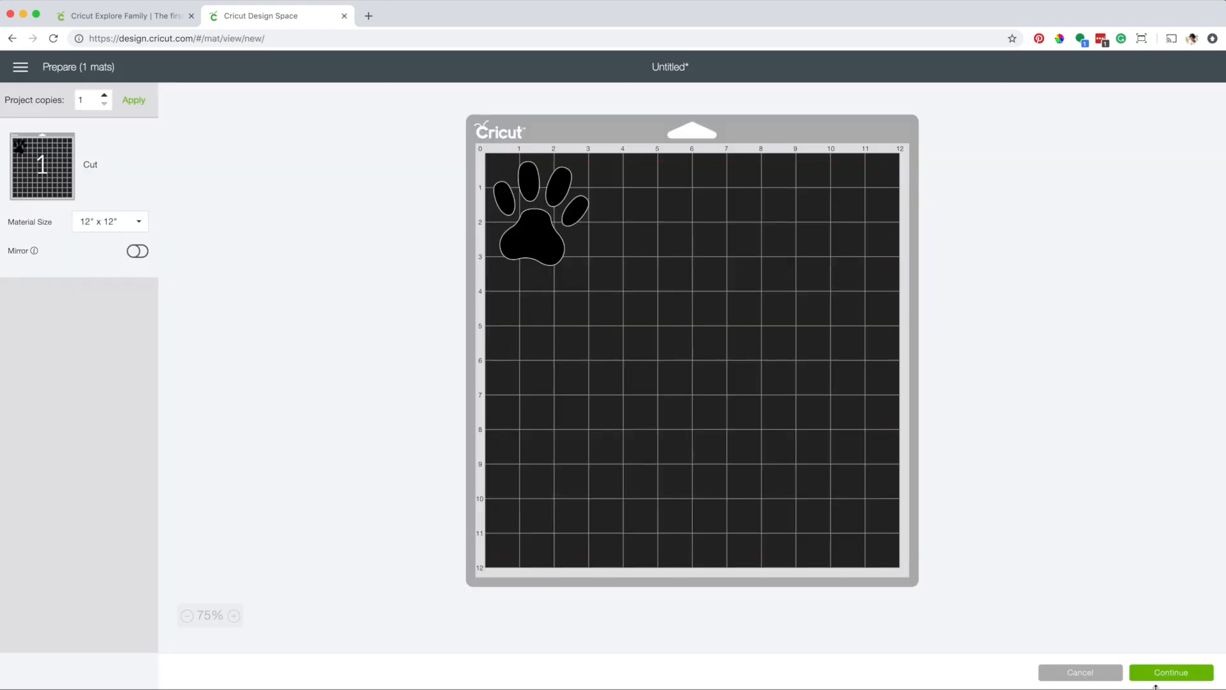
Step: Continue to the make step and list the selectable Cricut devices, including Maker : 294B
left_click(1171, 672)
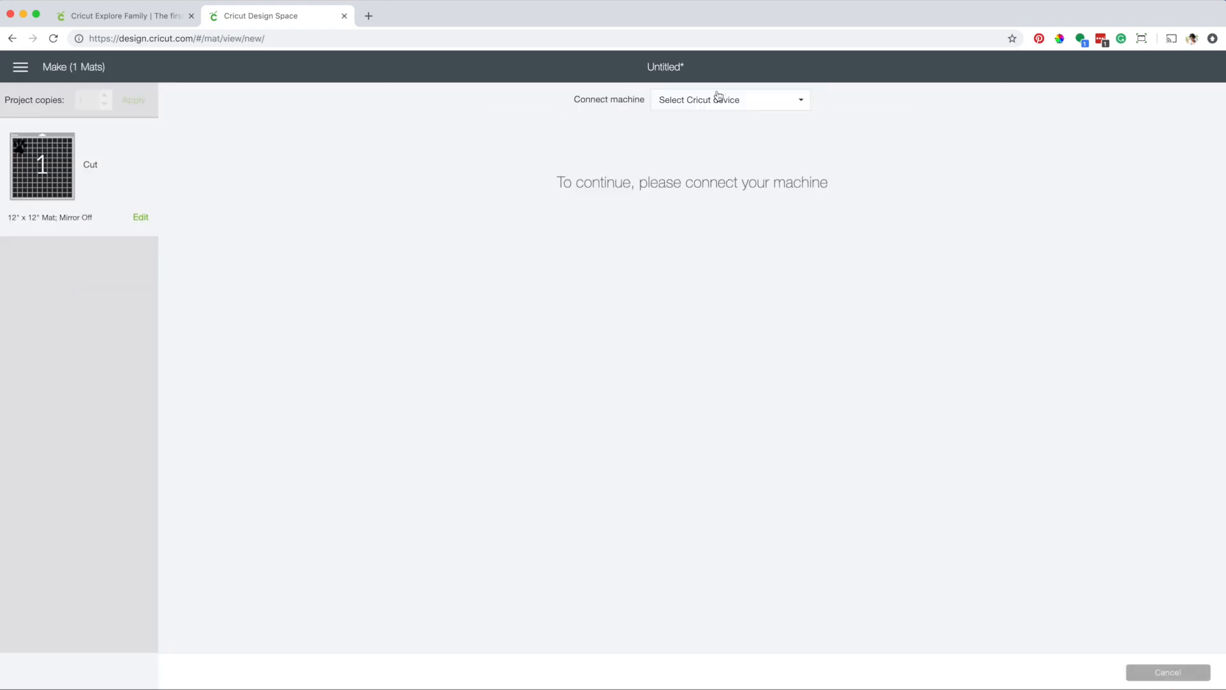
mouse_move(666, 107)
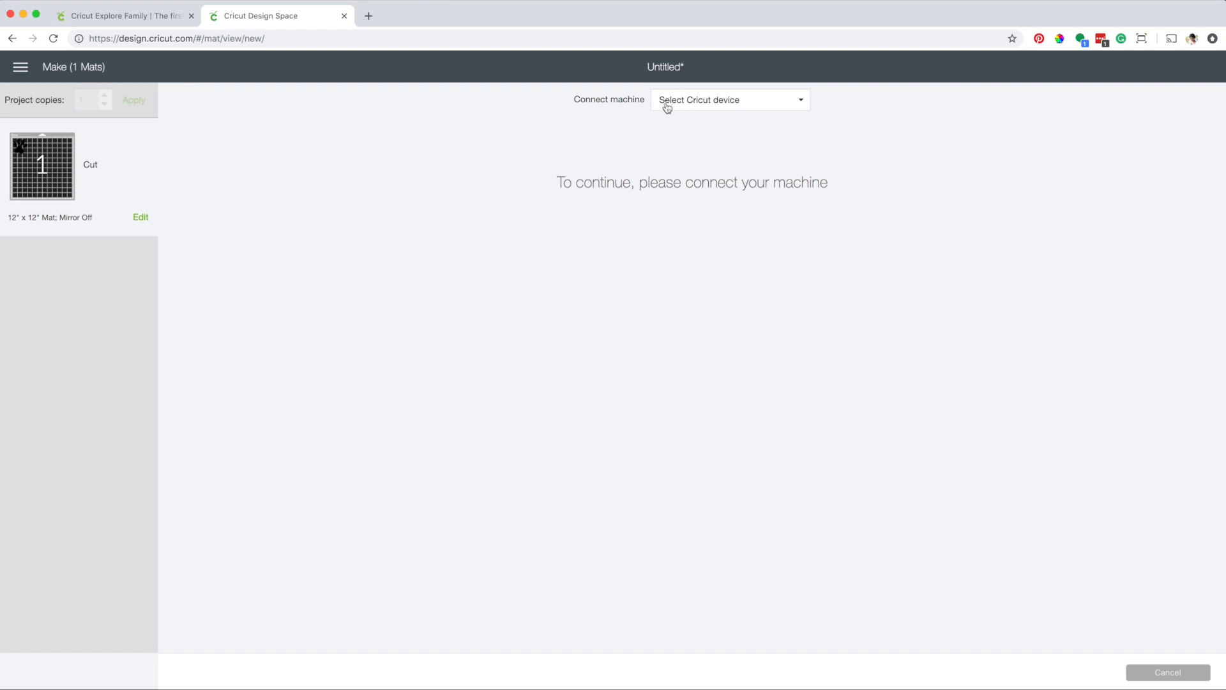
left_click(728, 100)
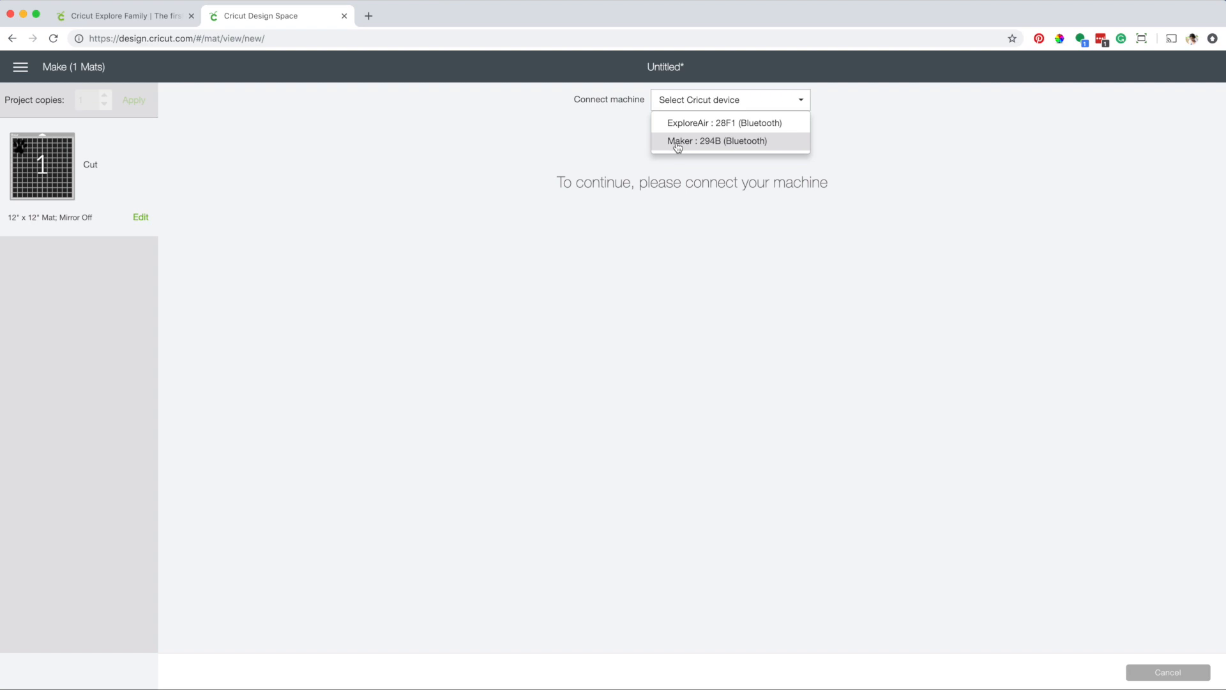
mouse_move(692, 123)
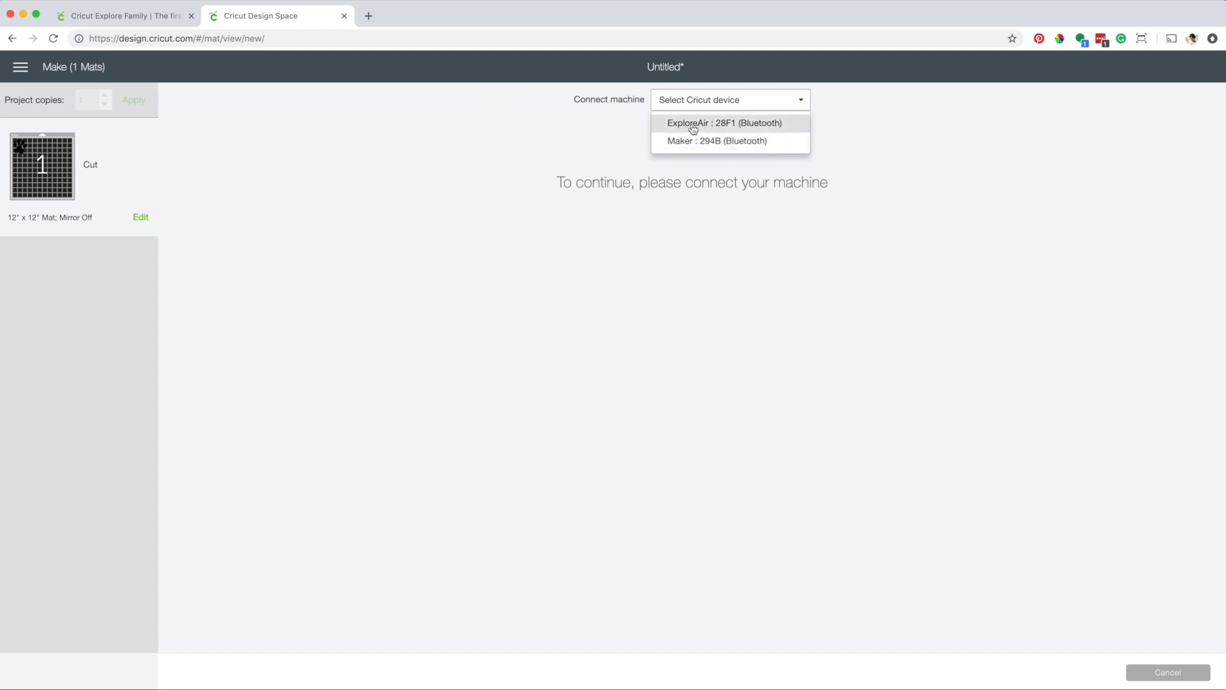
mouse_move(749, 129)
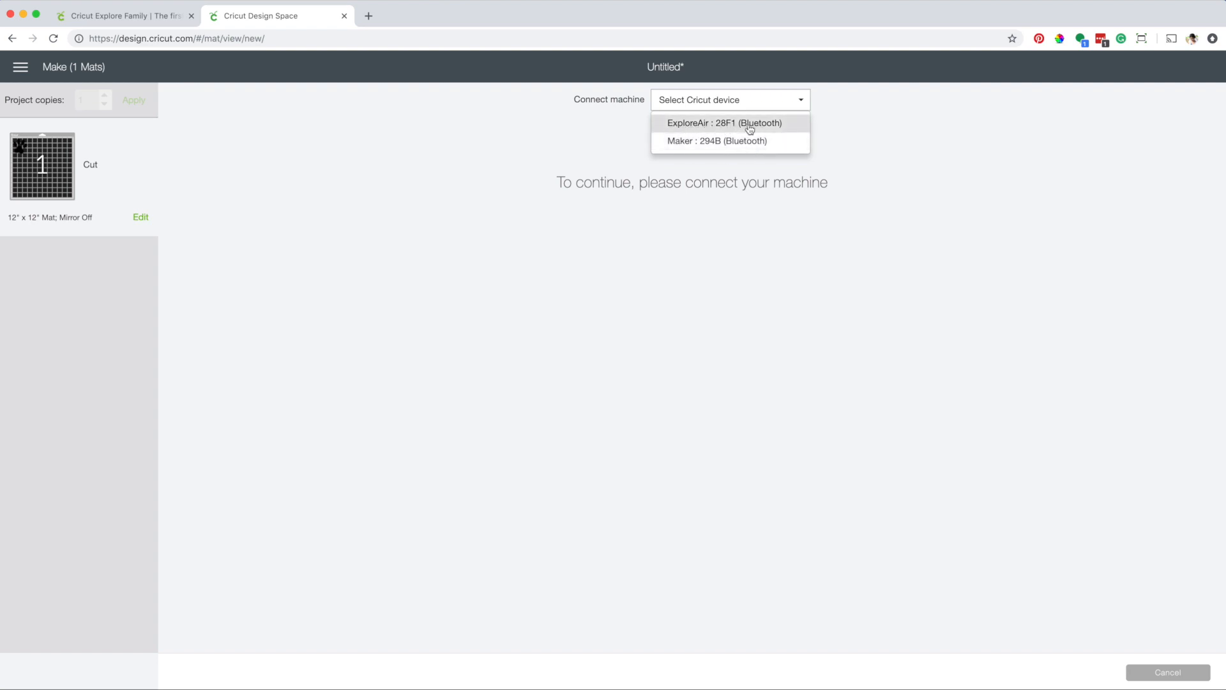
left_click(121, 16)
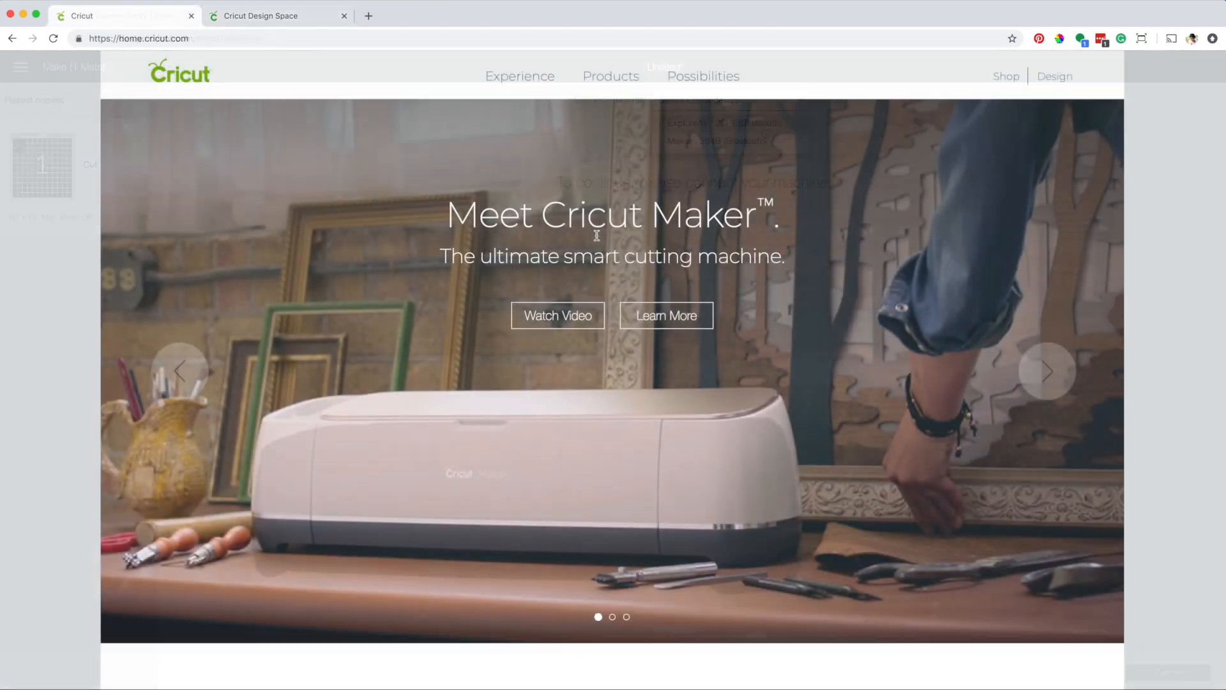